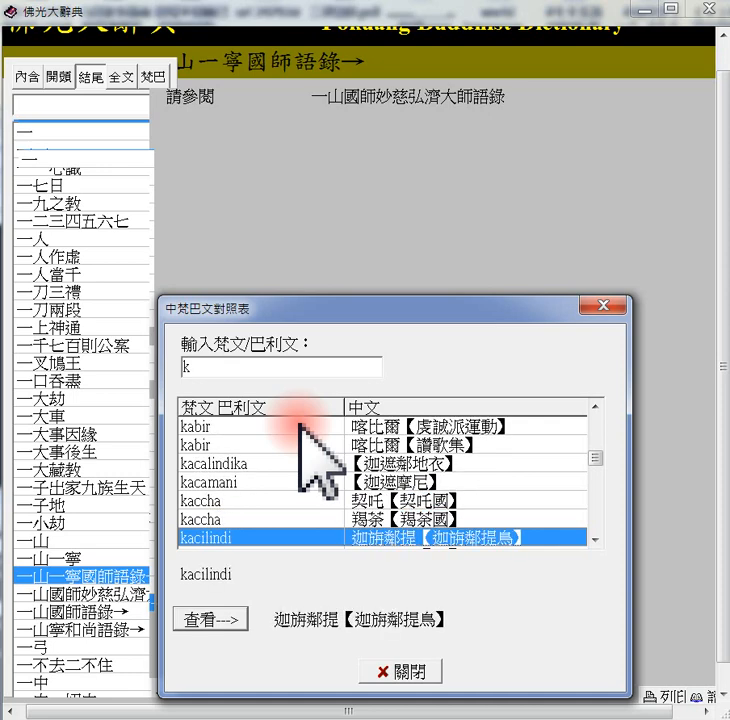
pyautogui.scroll(-3)
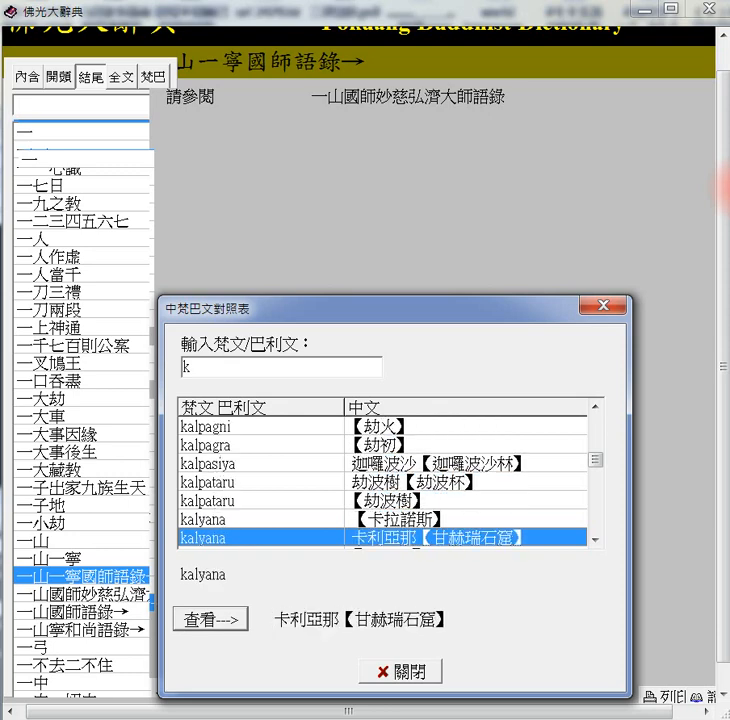
pyautogui.scroll(-3)
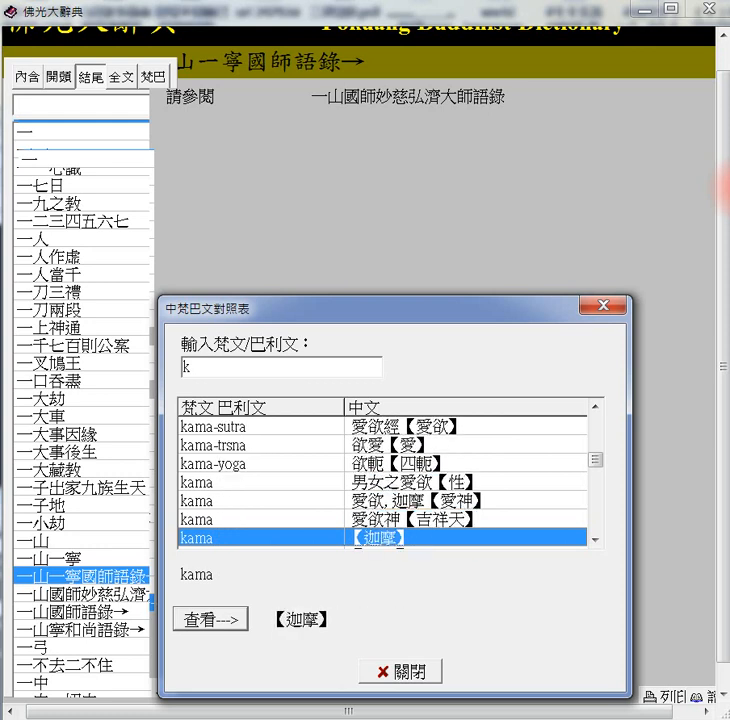
pyautogui.scroll(-3)
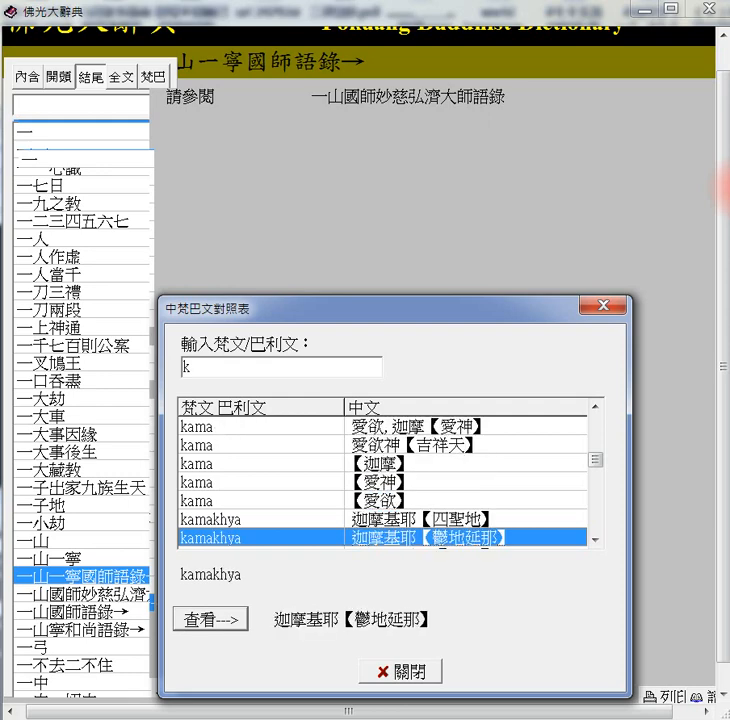
pyautogui.scroll(-3)
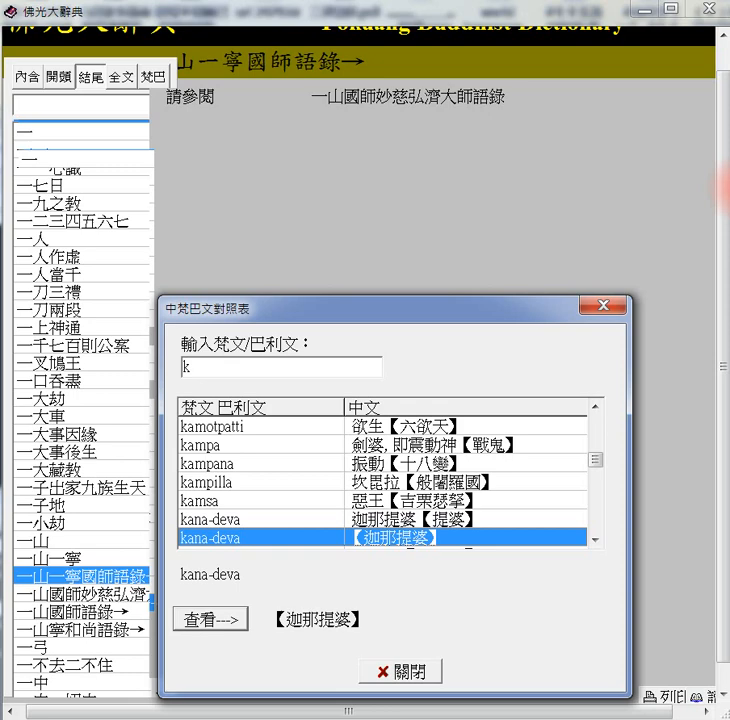
pyautogui.scroll(-3)
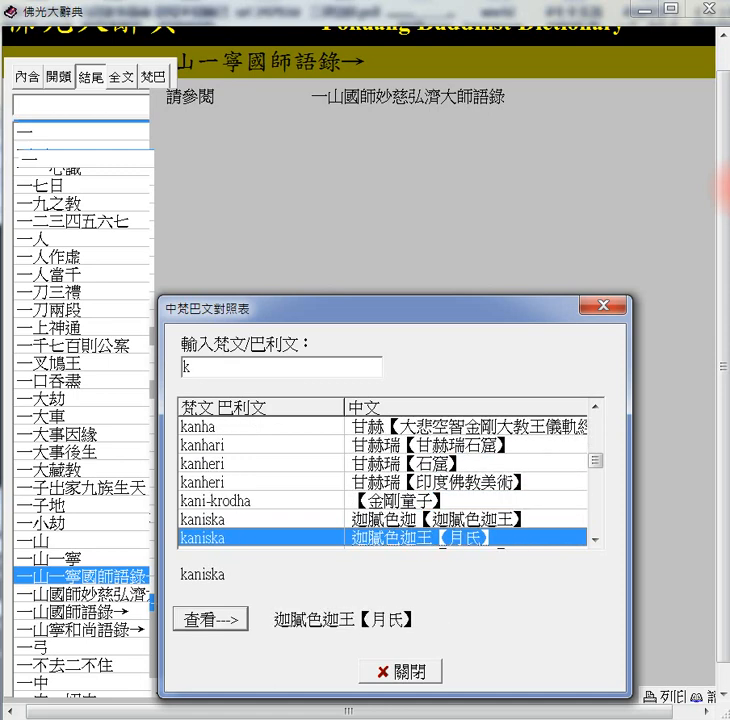
pyautogui.scroll(-3)
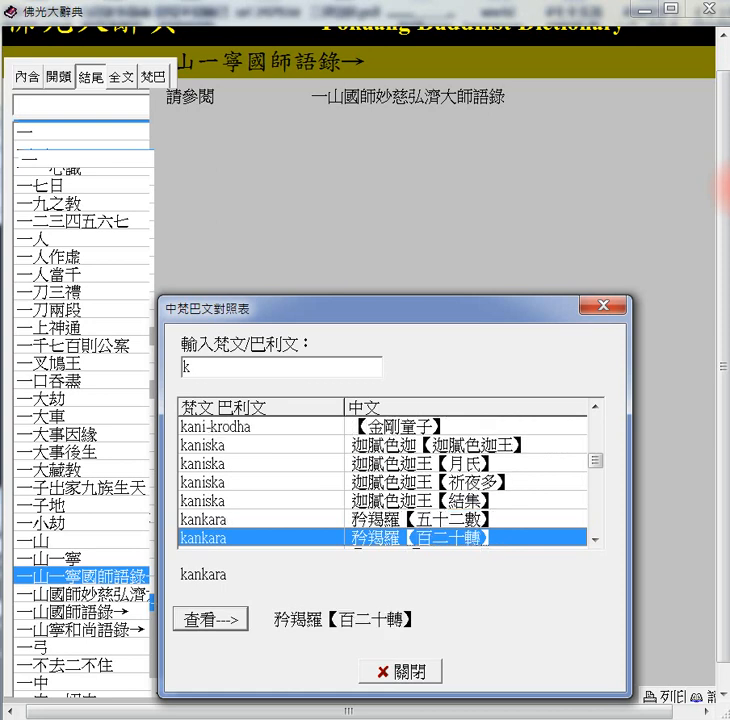
pyautogui.scroll(-3)
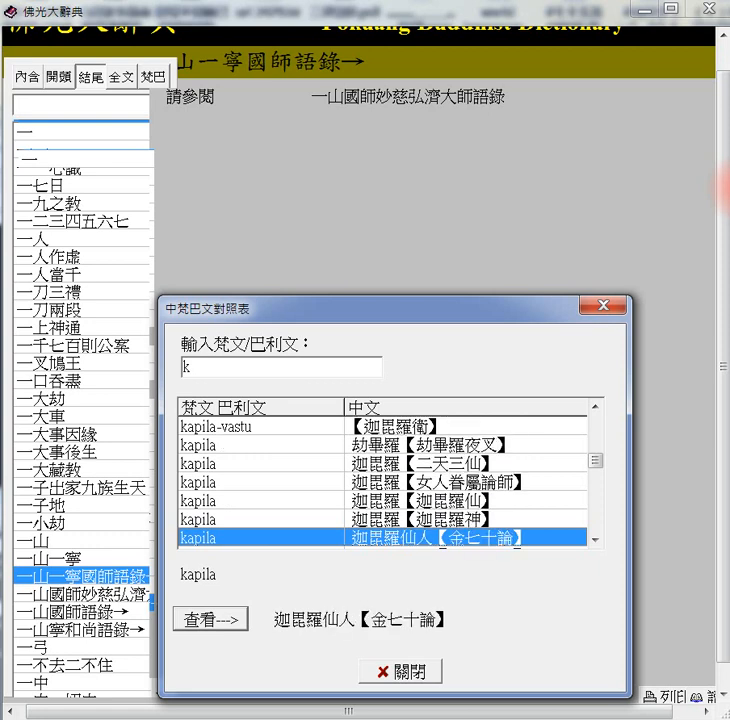
pyautogui.scroll(-3)
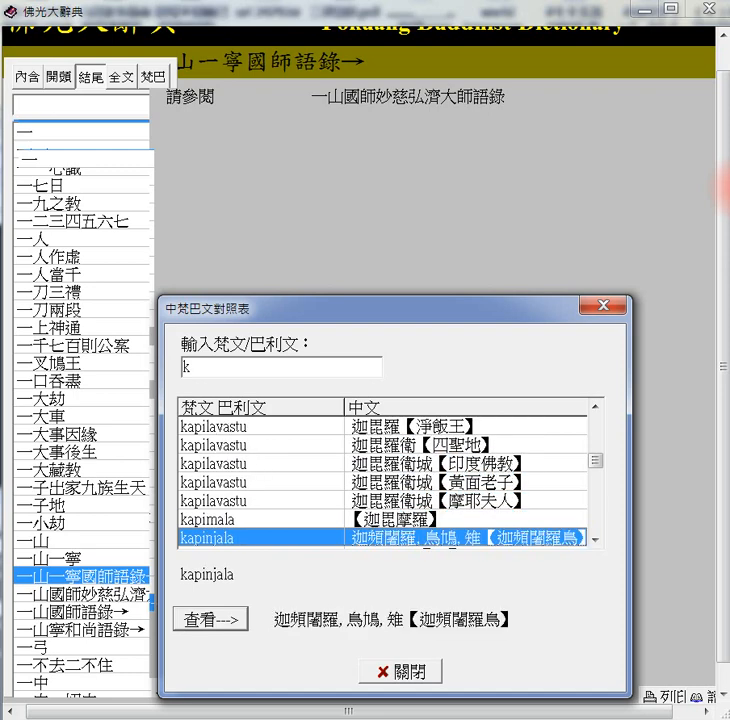
pyautogui.scroll(-3)
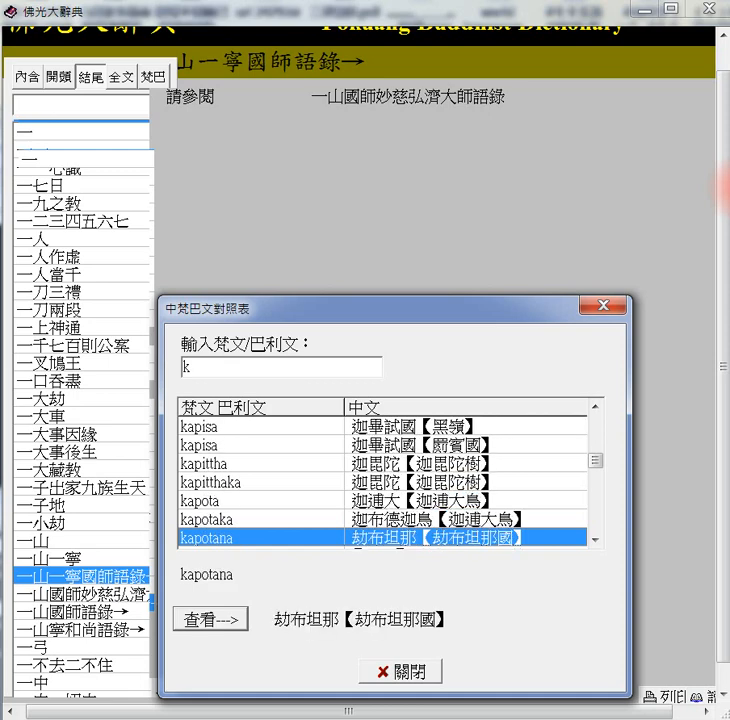
pyautogui.scroll(-3)
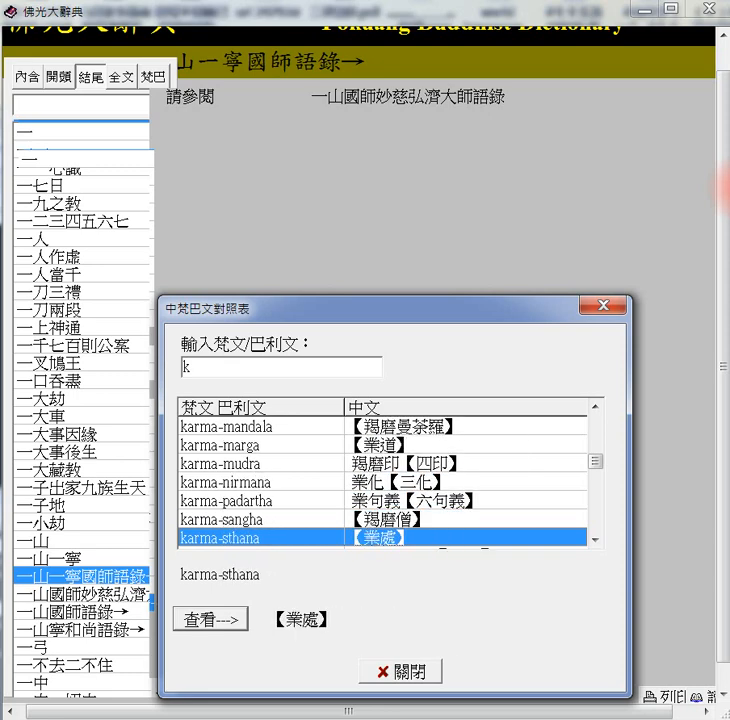
pyautogui.scroll(-3)
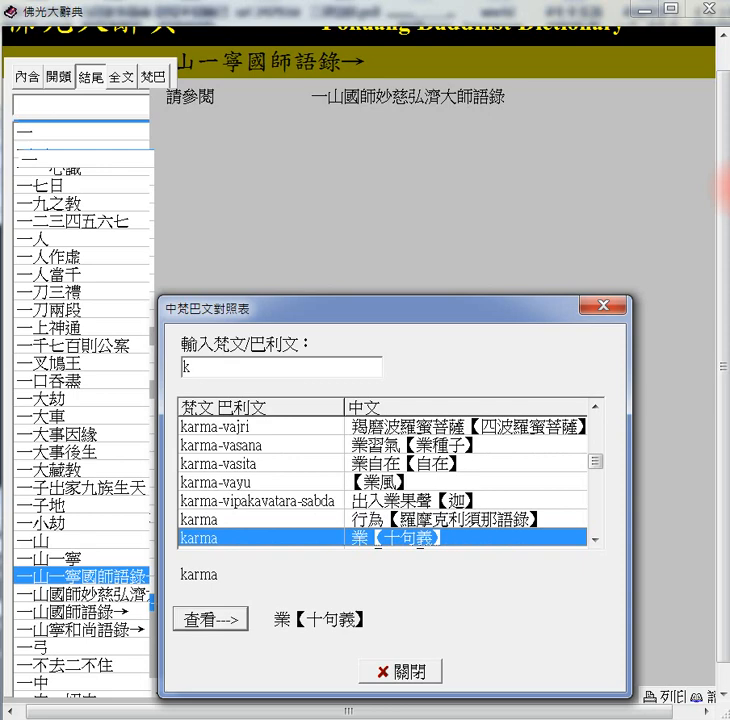
pyautogui.scroll(-3)
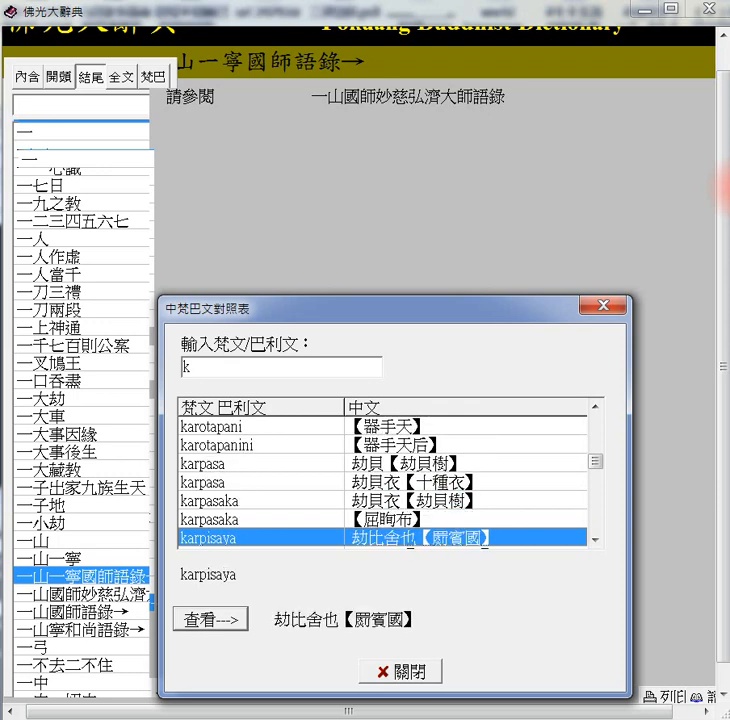
pyautogui.scroll(-3)
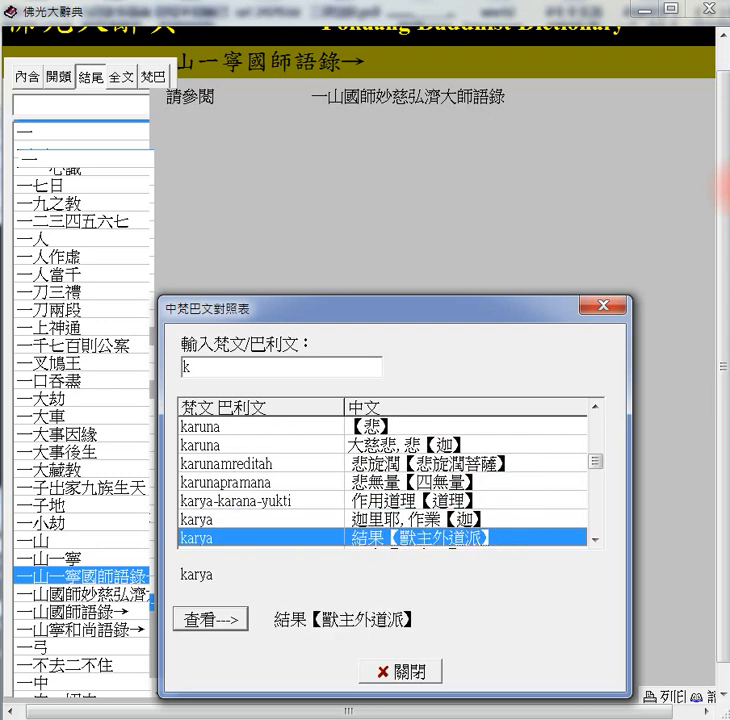
pyautogui.scroll(-3)
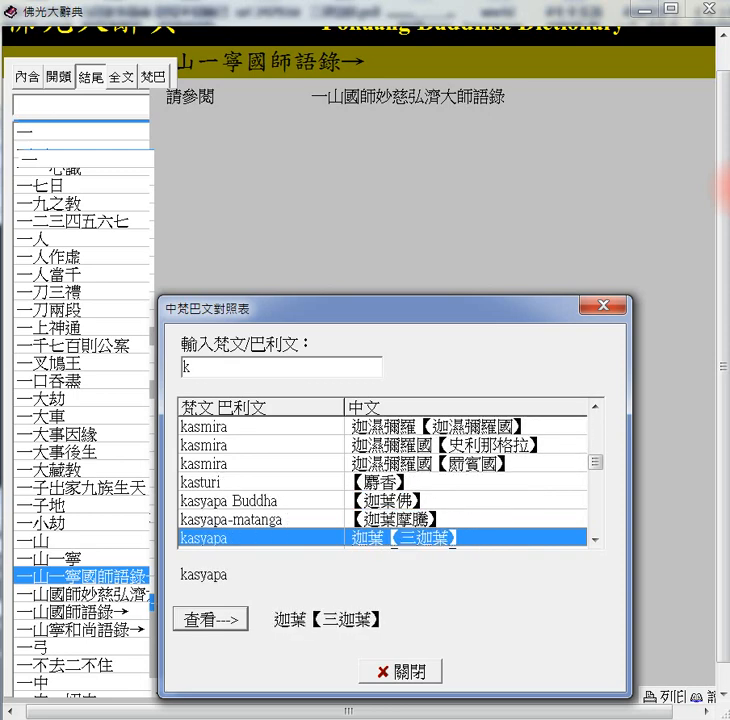
pyautogui.scroll(-3)
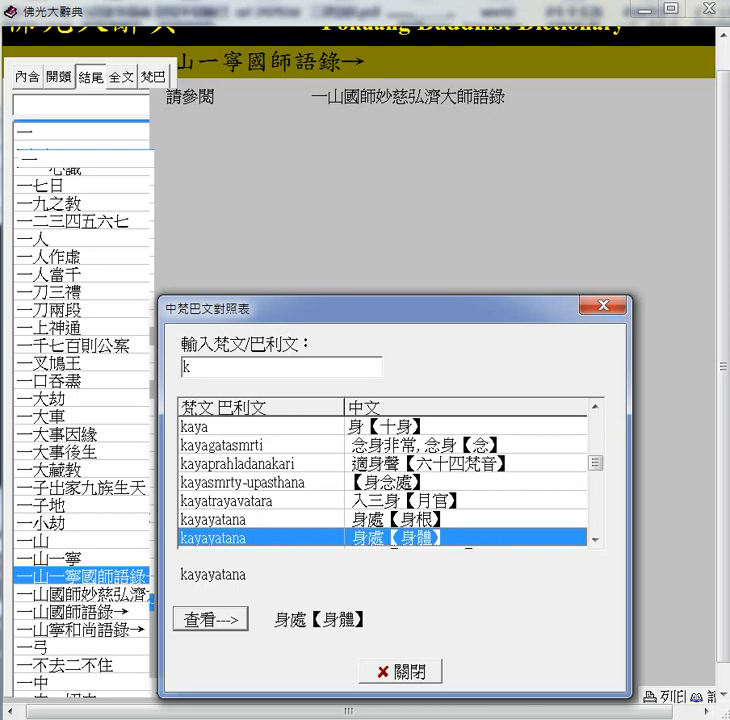
pyautogui.scroll(-3)
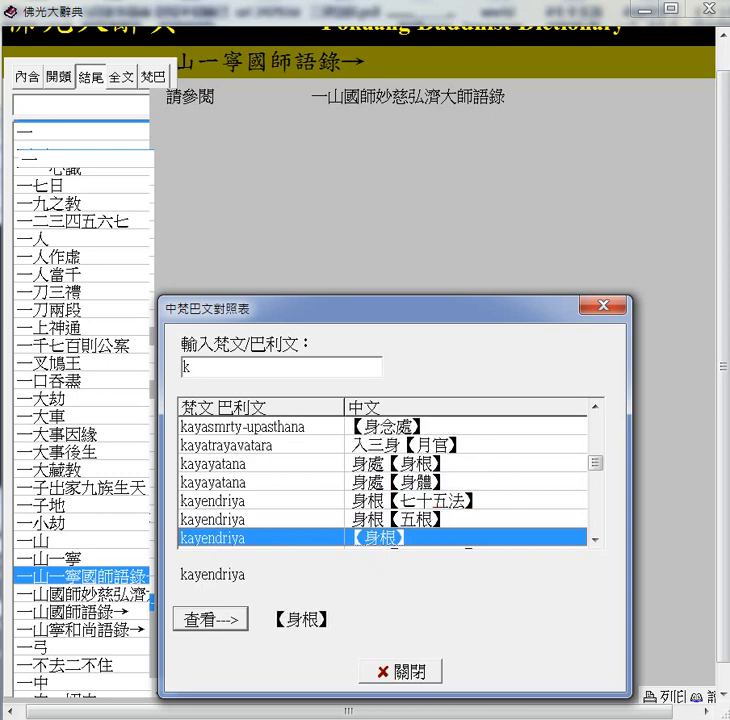